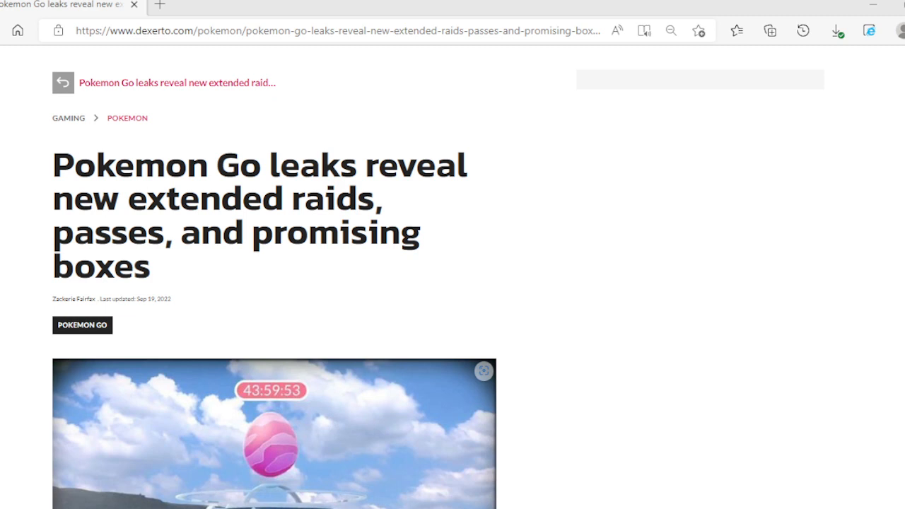
scroll("down", 3)
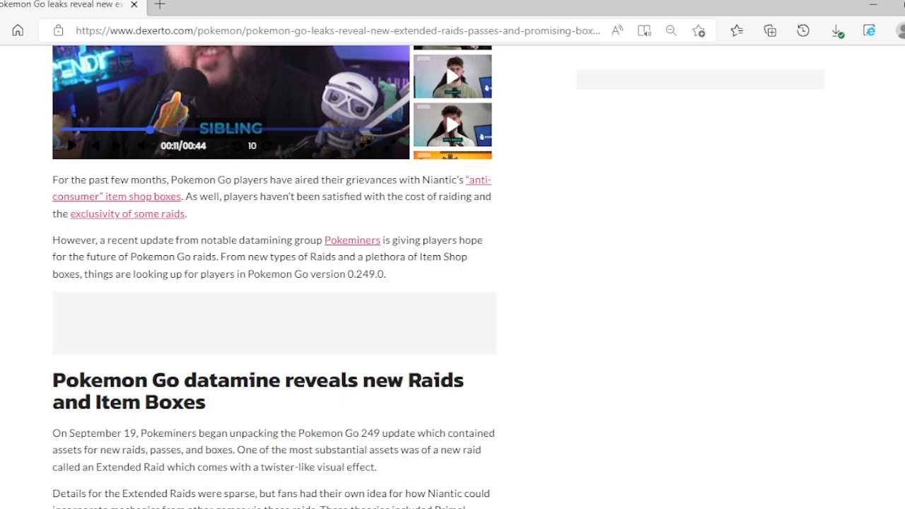
scroll("down", 3)
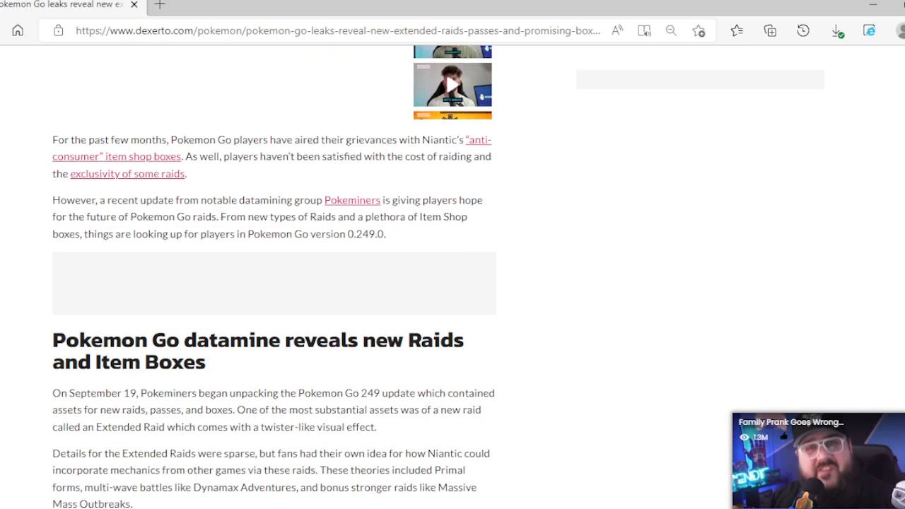
scroll("down", 3)
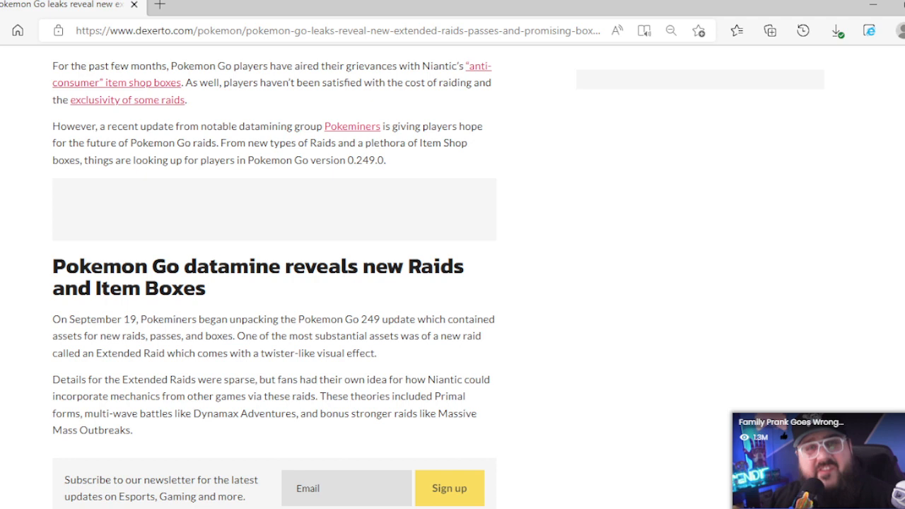
scroll("down", 3)
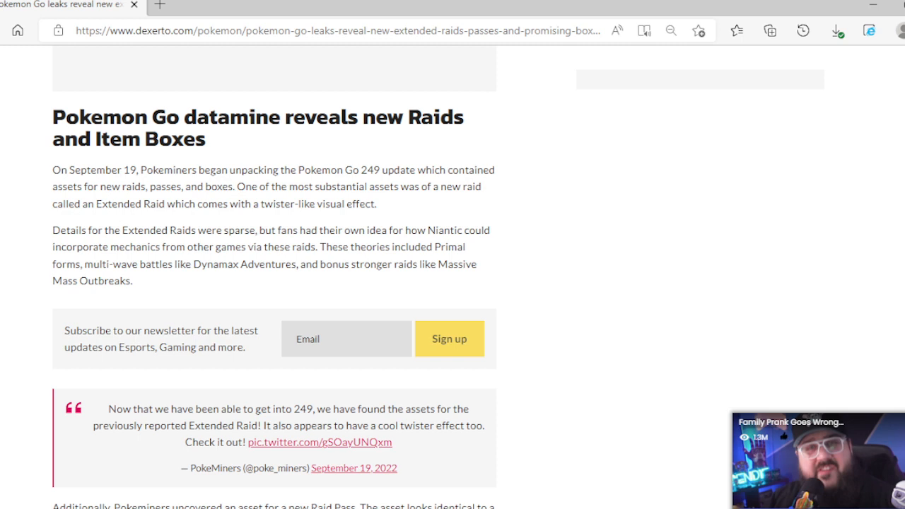
scroll("down", 3)
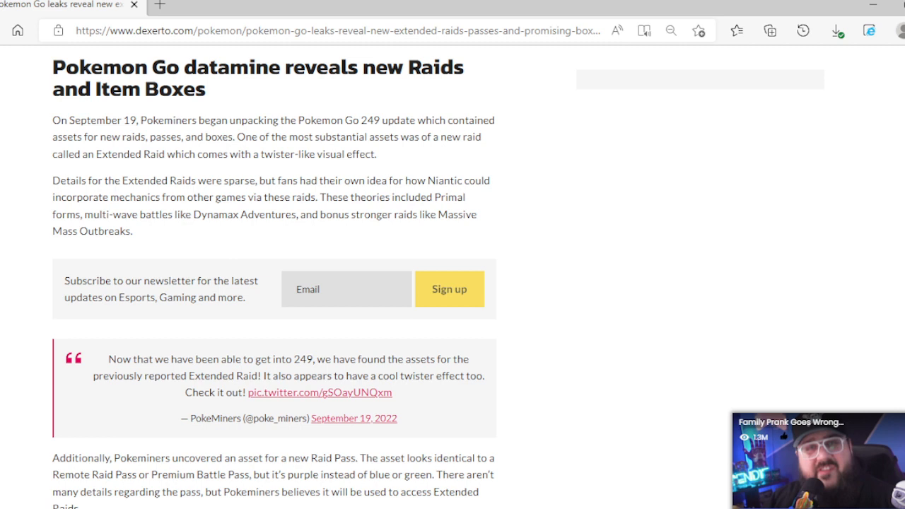
scroll("down", 3)
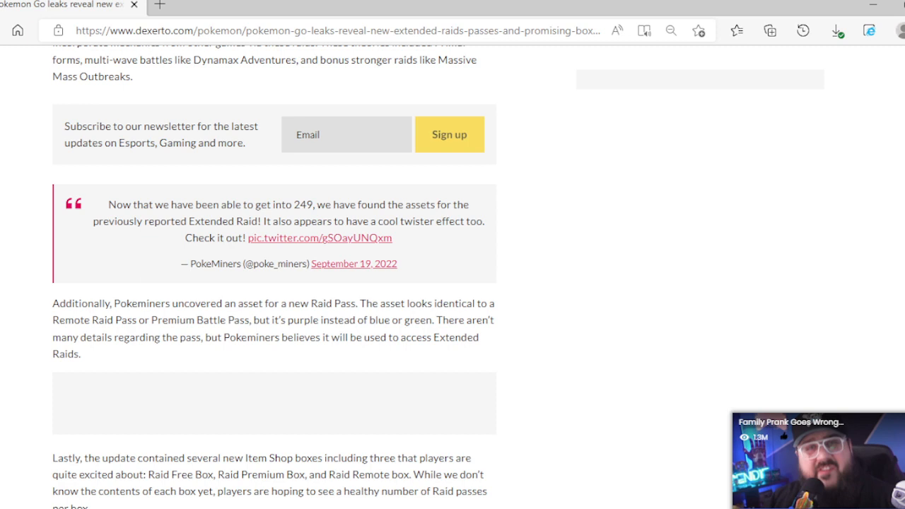
scroll("down", 3)
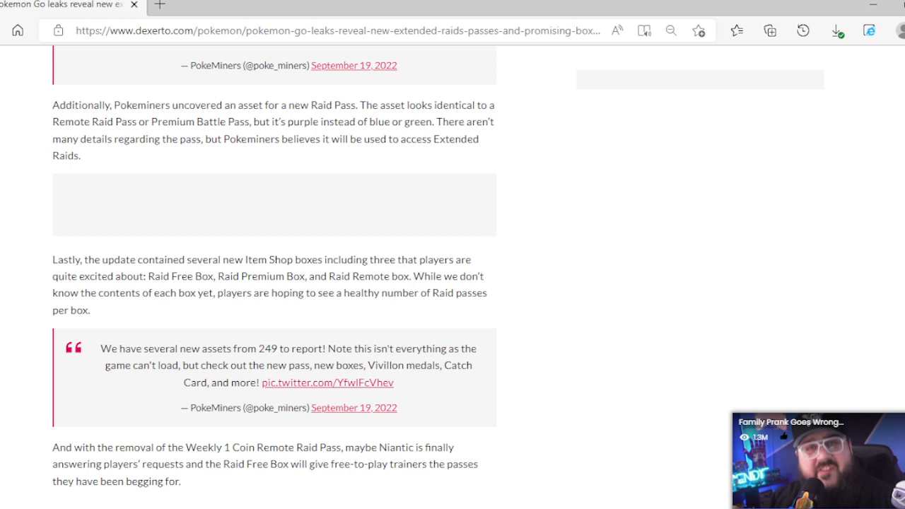
scroll("down", 3)
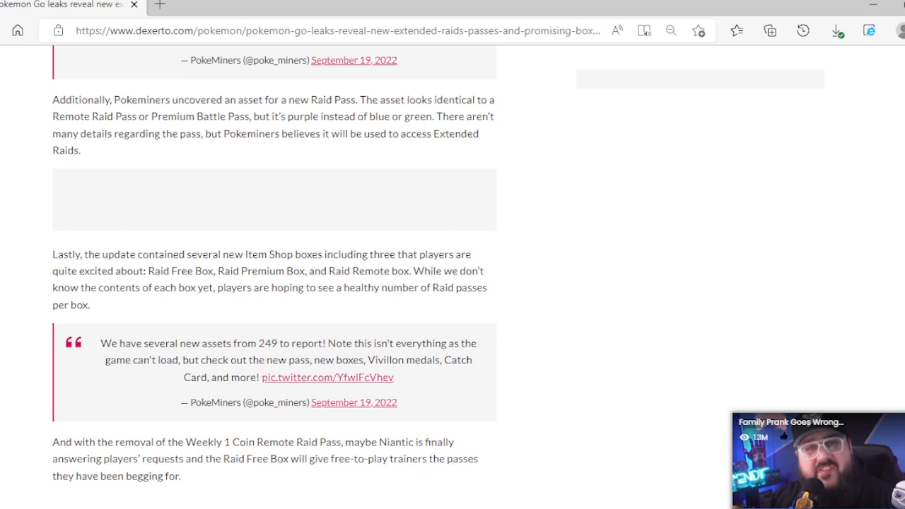
scroll("down", 3)
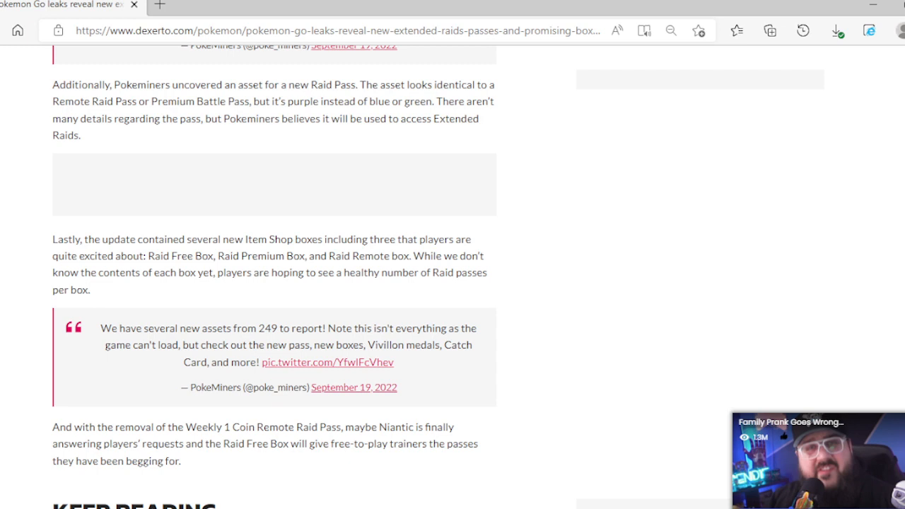
scroll("down", 3)
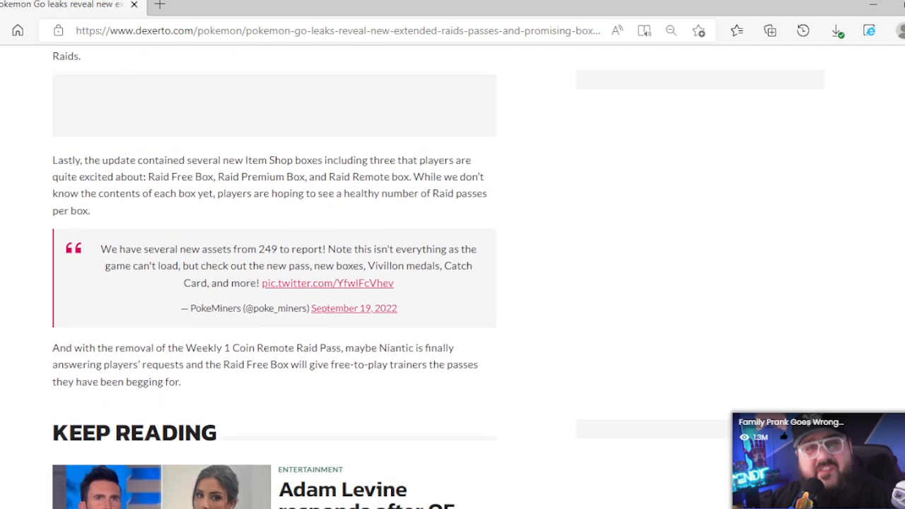
scroll("down", 3)
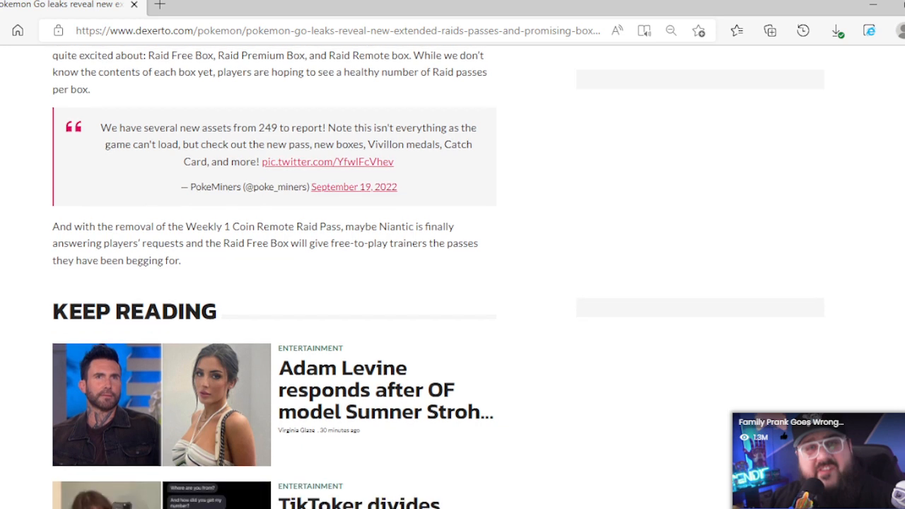
scroll("down", 3)
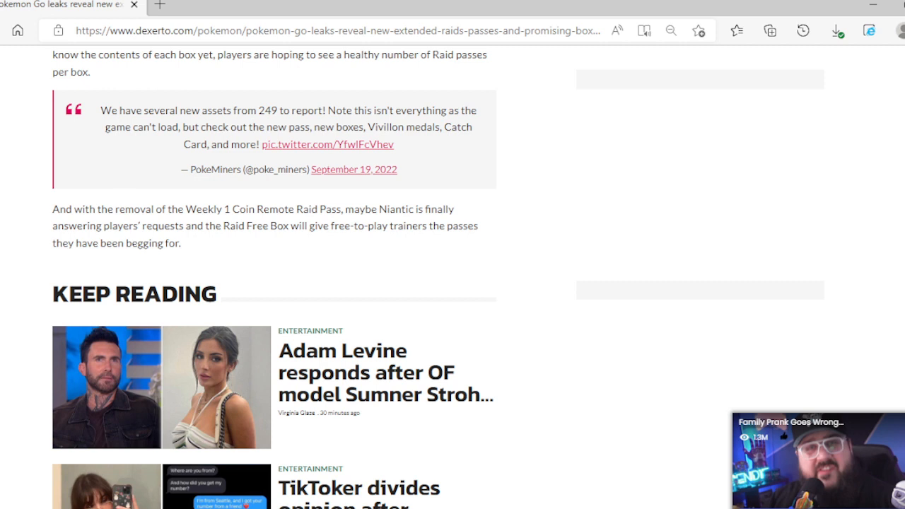
scroll("up", 3)
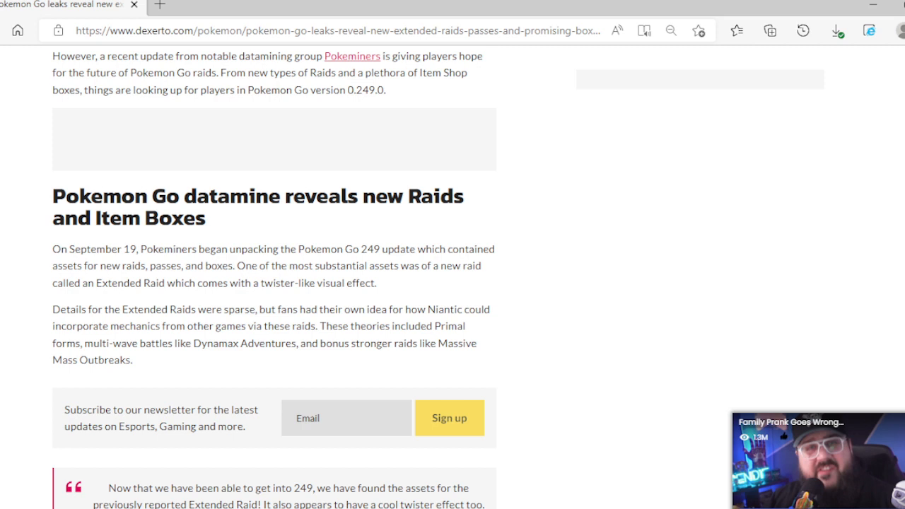
scroll("down", 3)
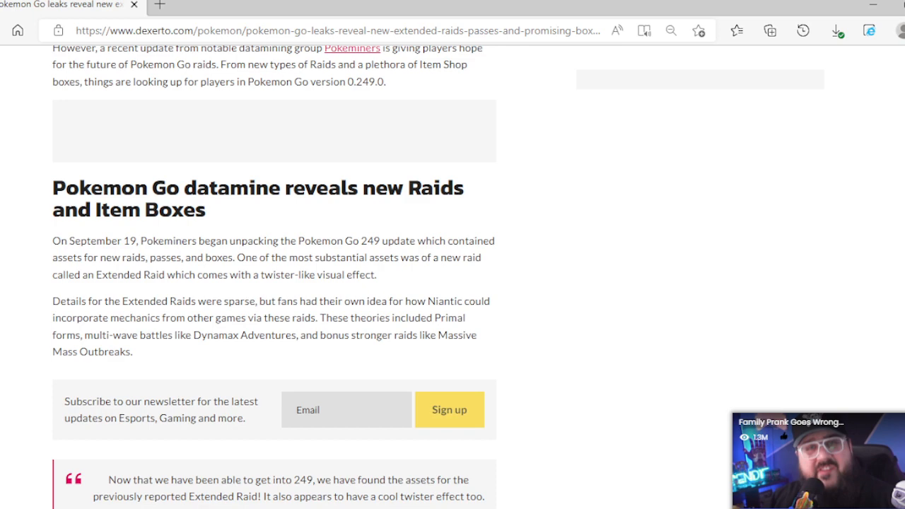
scroll("down", 3)
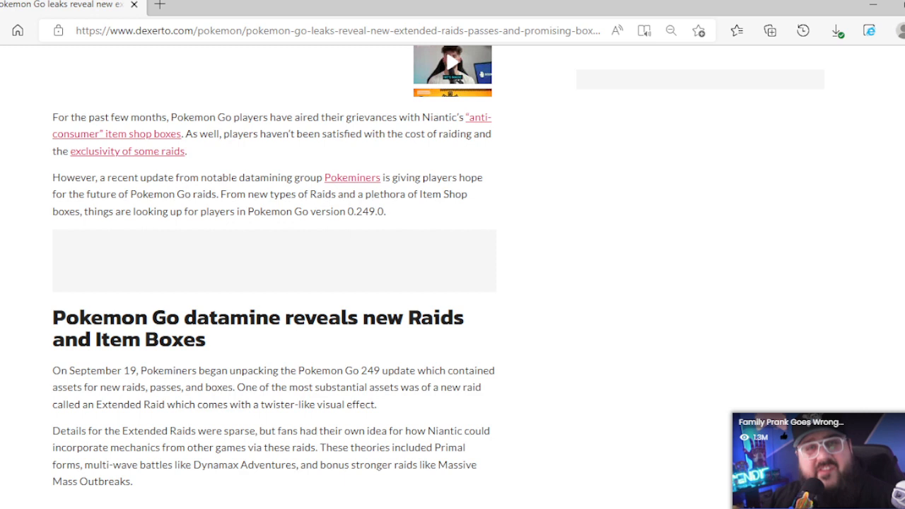
scroll("down", 3)
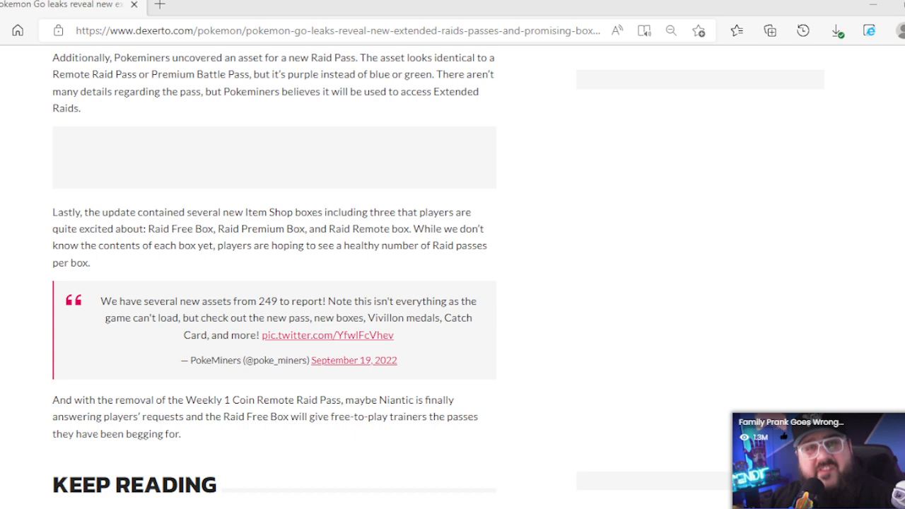